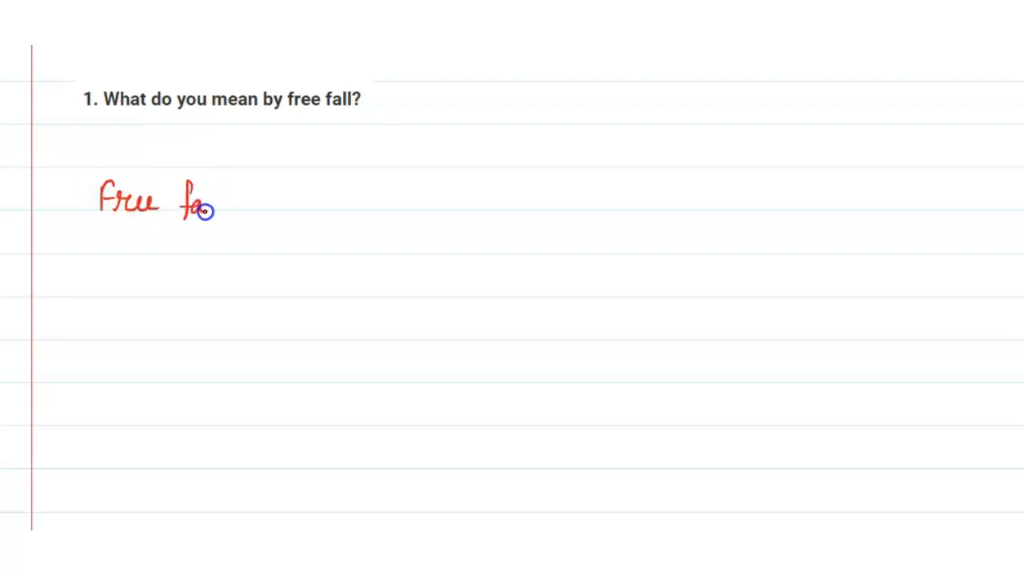
Handwrite "Free fall →" in red pen beneath the printed question
left_click_drag(200, 208, 264, 200)
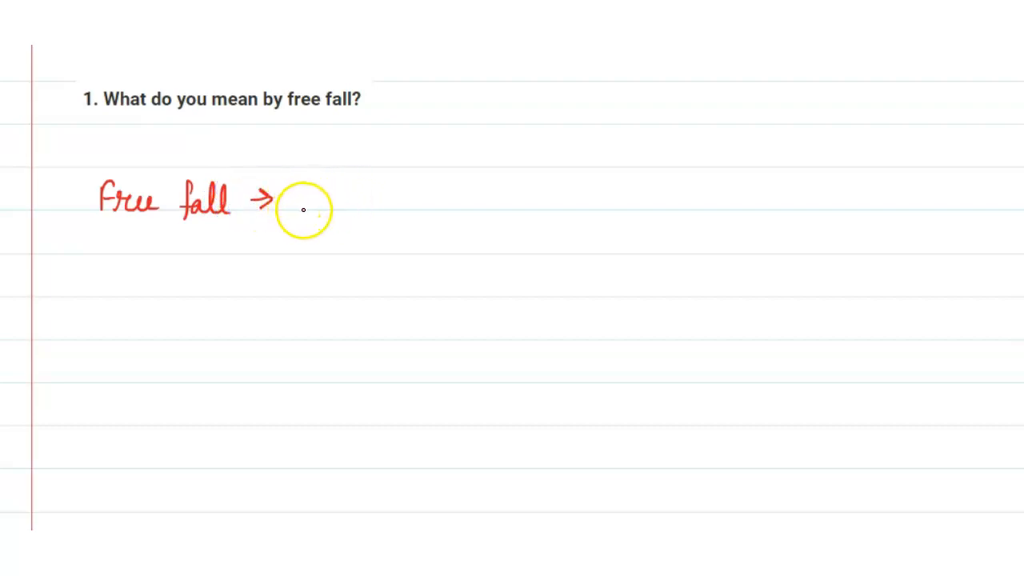
mouse_move(390, 201)
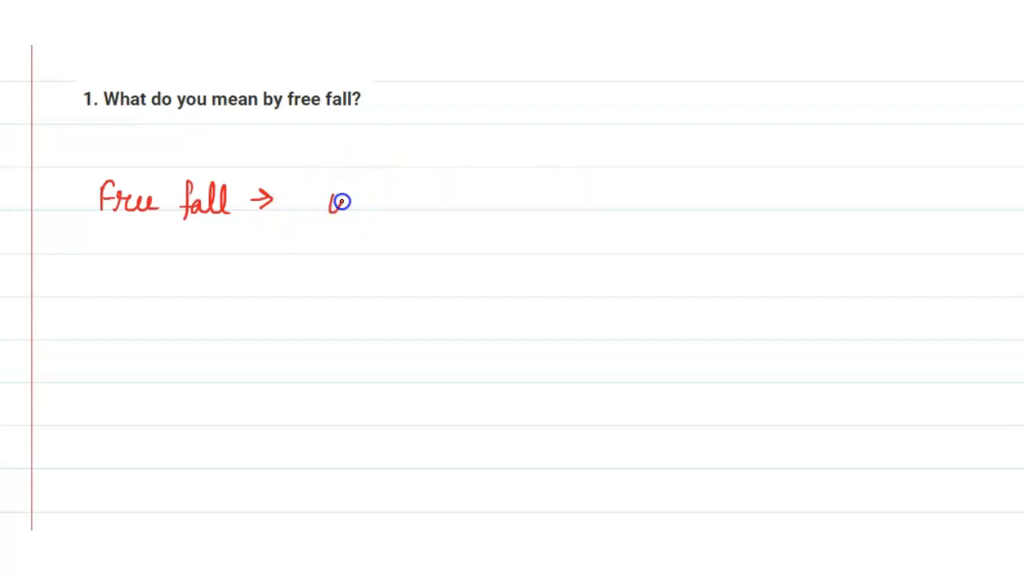
Write "when any object at certain" in red, then begin "height" on the next line
type("when any object at certain")
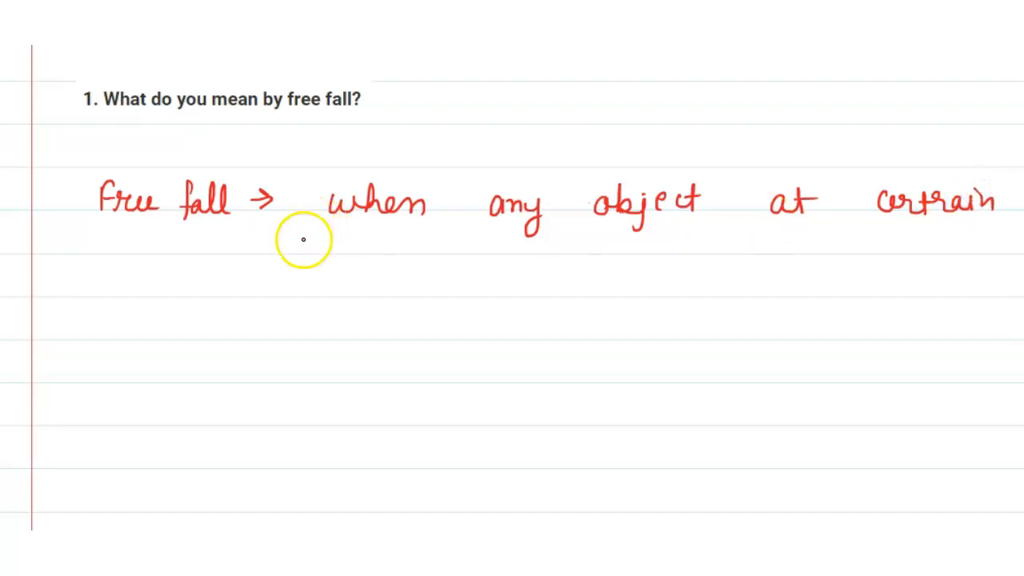
left_click_drag(308, 240, 384, 259)
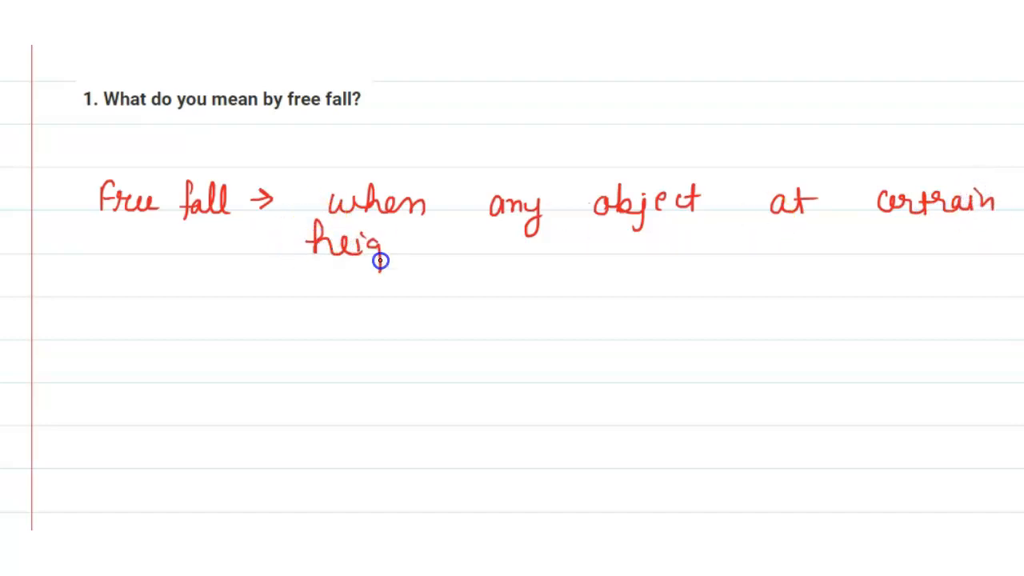